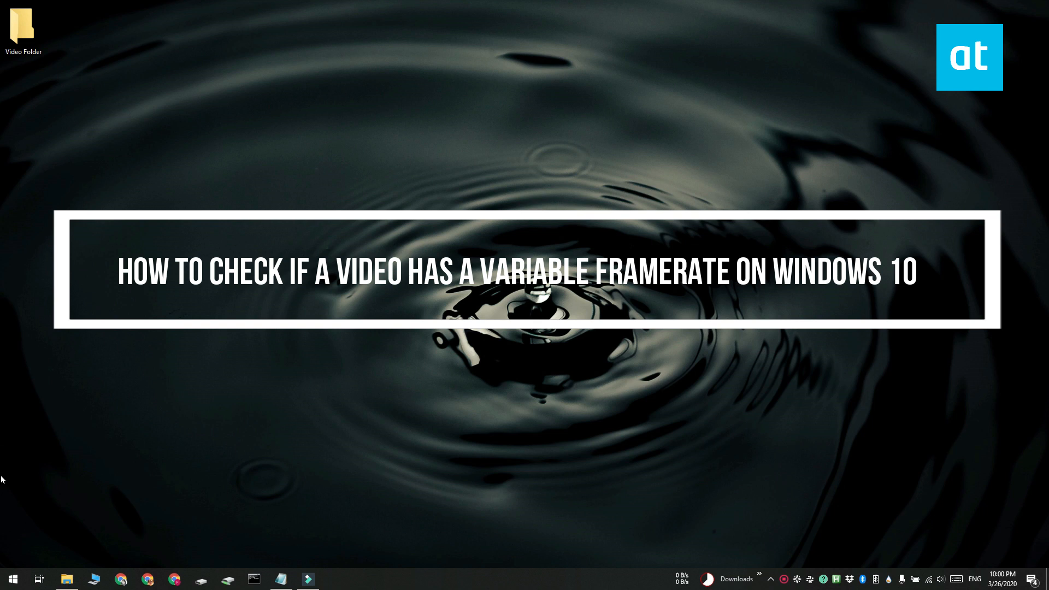
mouse_move(432, 315)
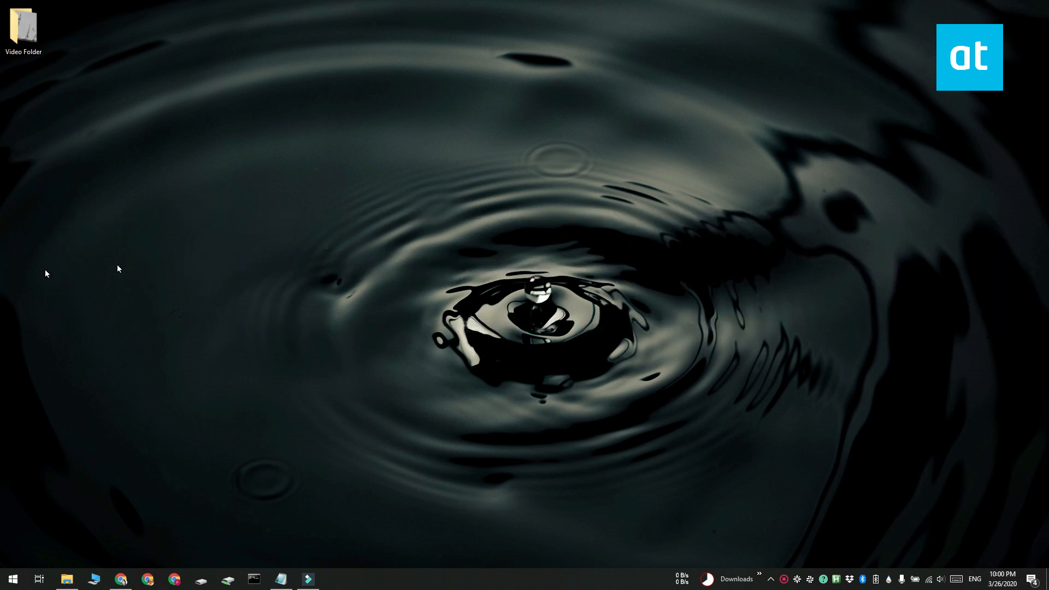
mouse_move(142, 539)
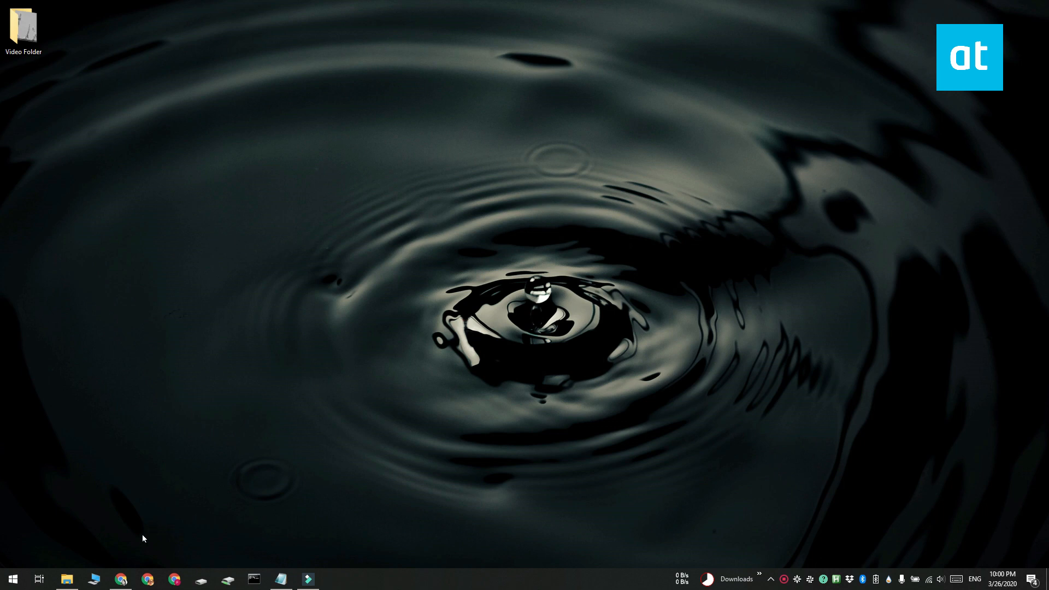
Step: Show the FFmpeg download page, hide the browser and switch to the bin folder window
click(121, 579)
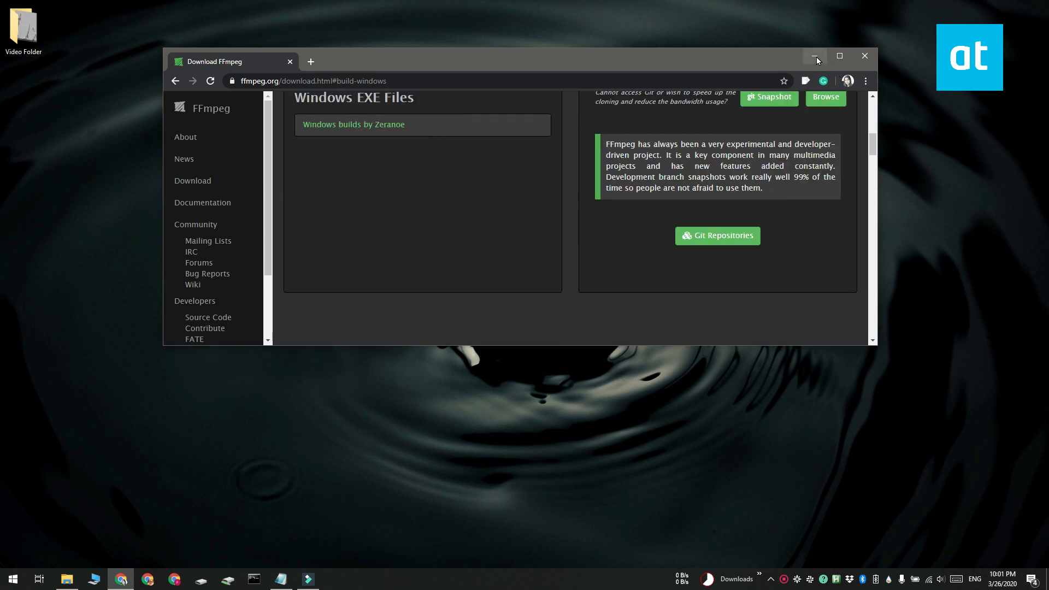
click(814, 56)
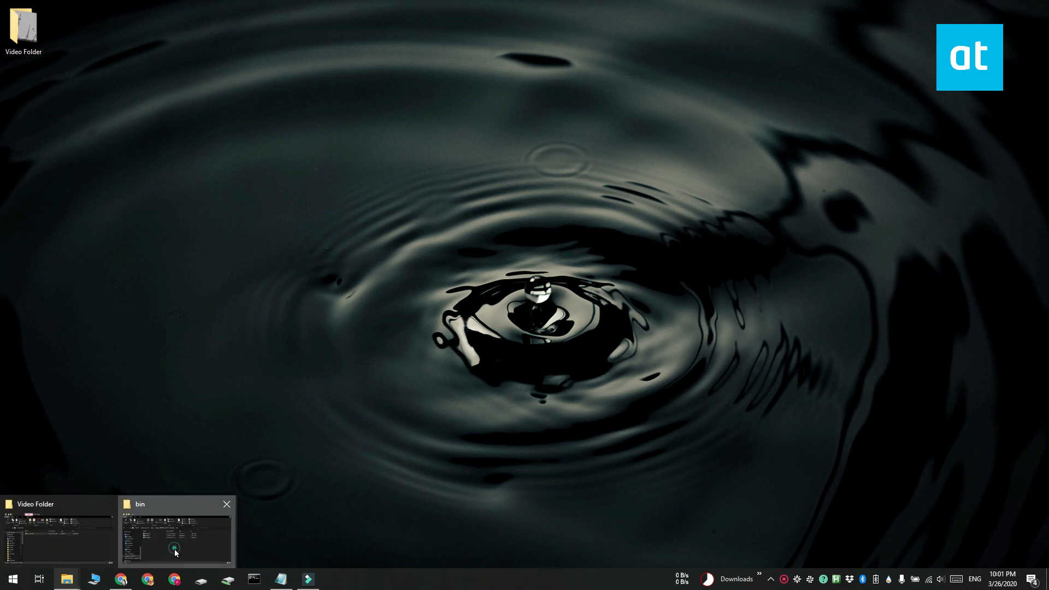
click(175, 533)
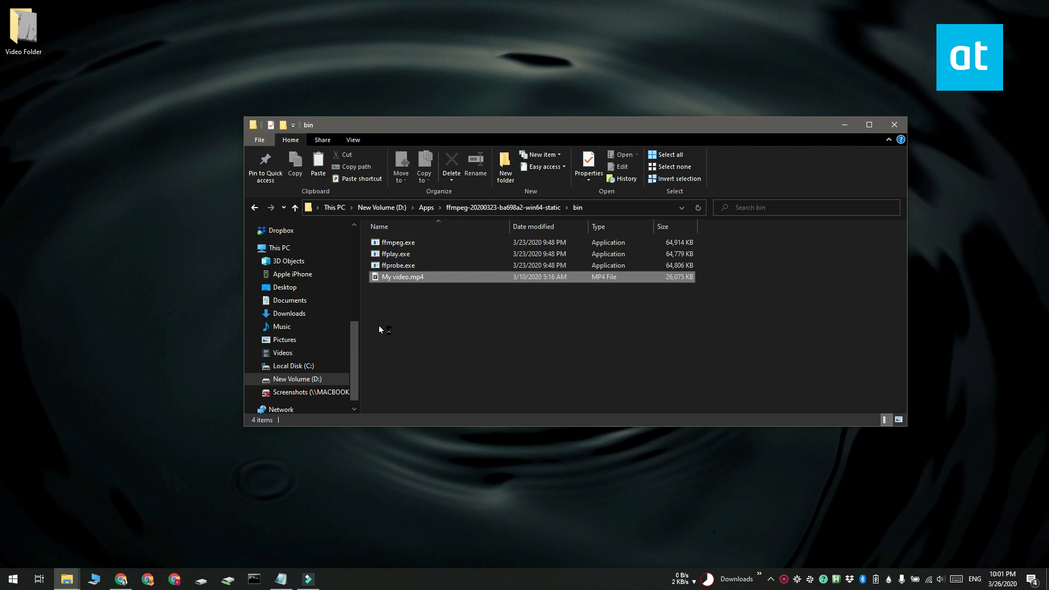
Step: Point out ffmpeg.exe and My video.mp4 among the files in the bin folder
click(404, 277)
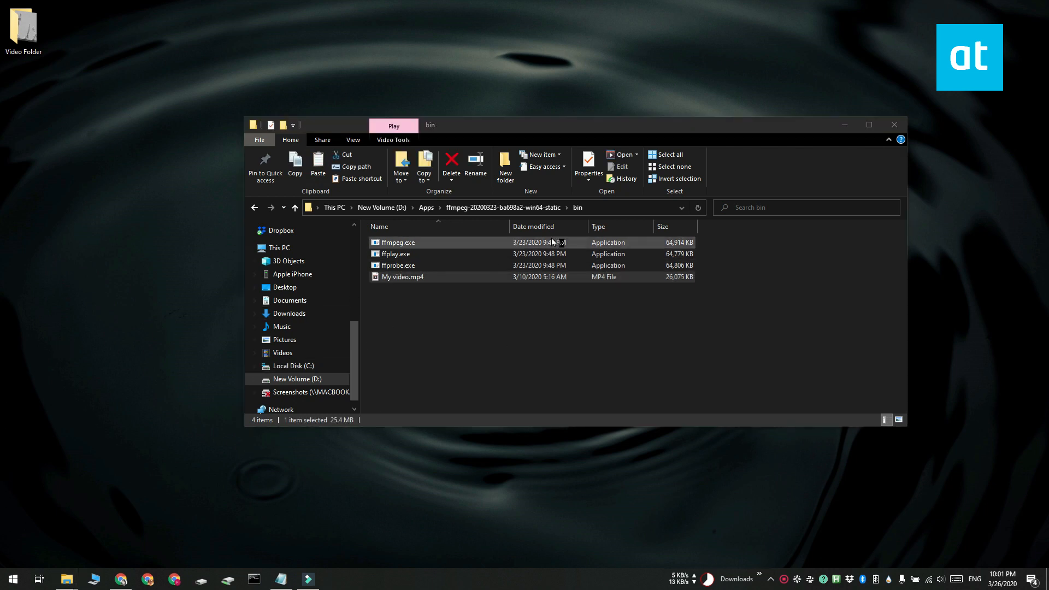
click(609, 347)
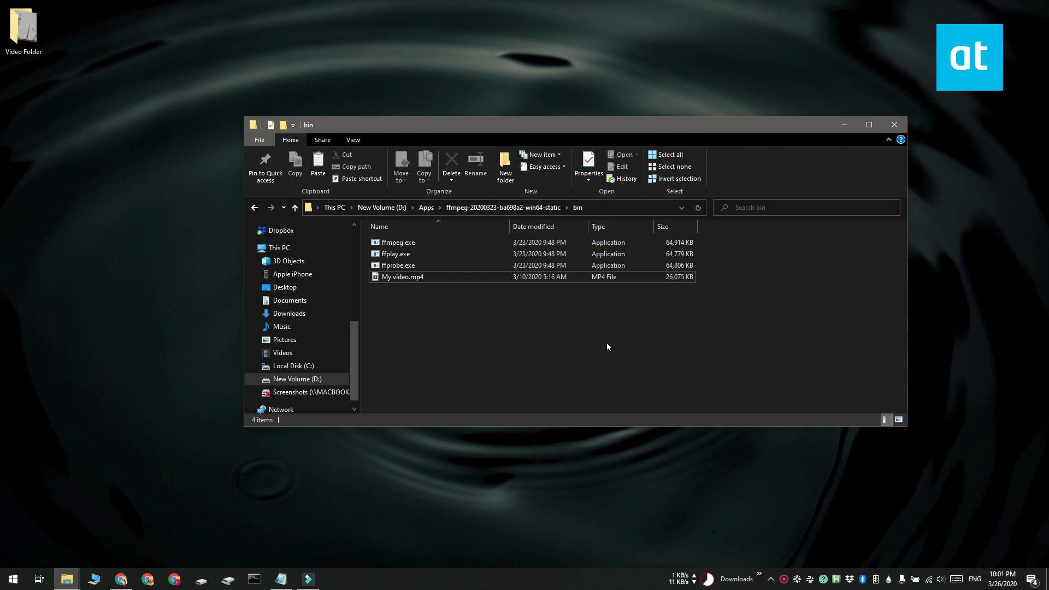
click(403, 276)
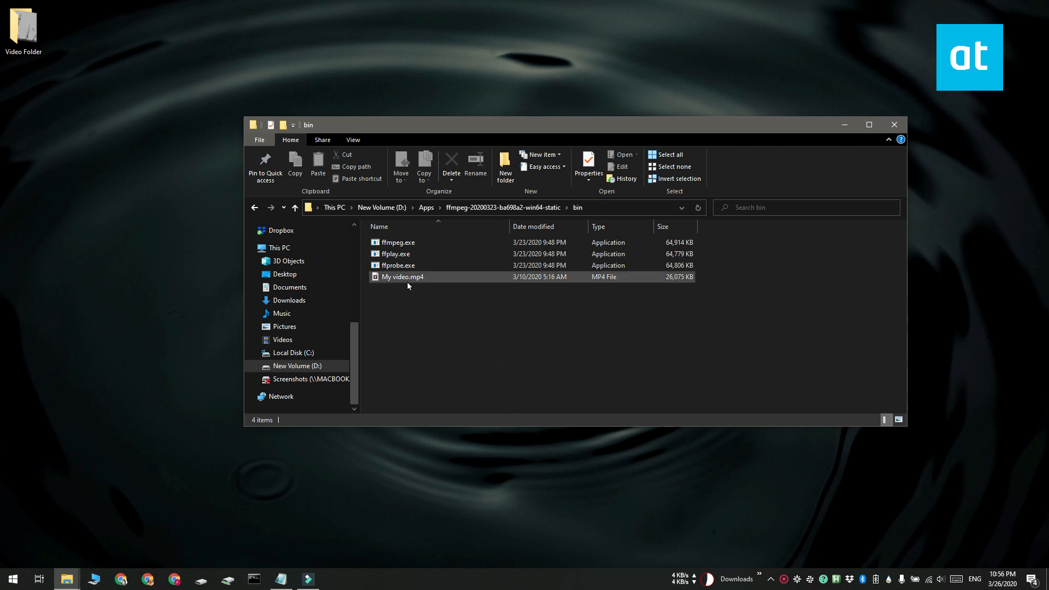
click(404, 276)
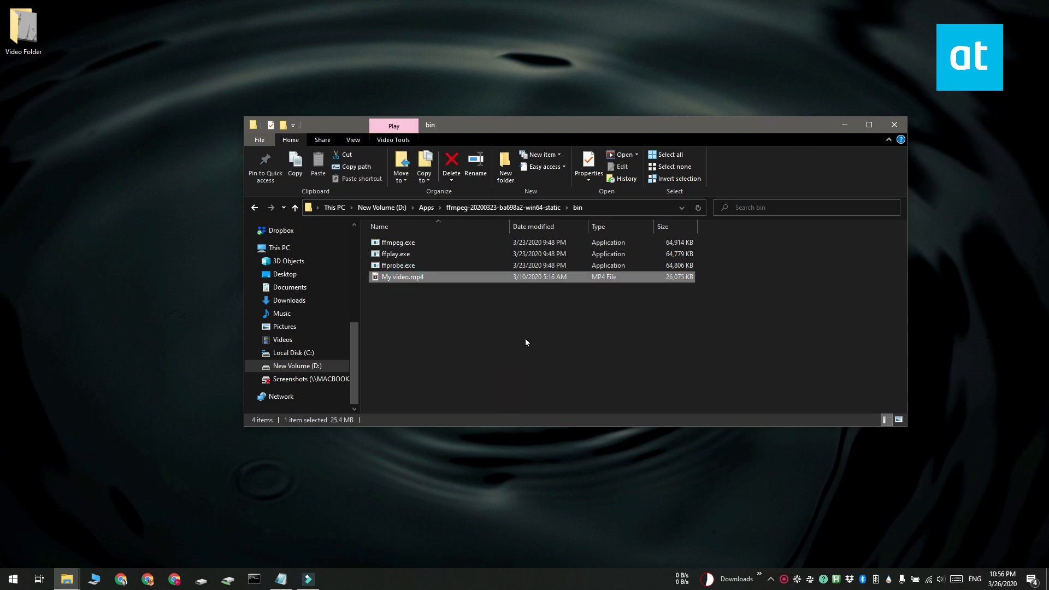
mouse_move(625, 213)
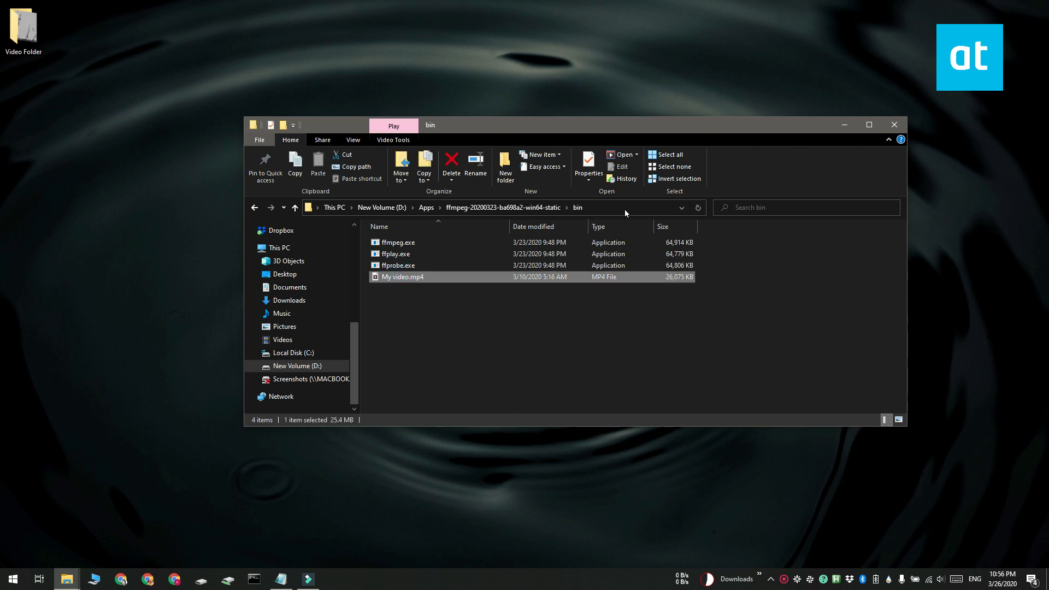
Step: Start Command Prompt in the bin folder and run ffmpeg's vfrdet check on My video.mp4
click(622, 207)
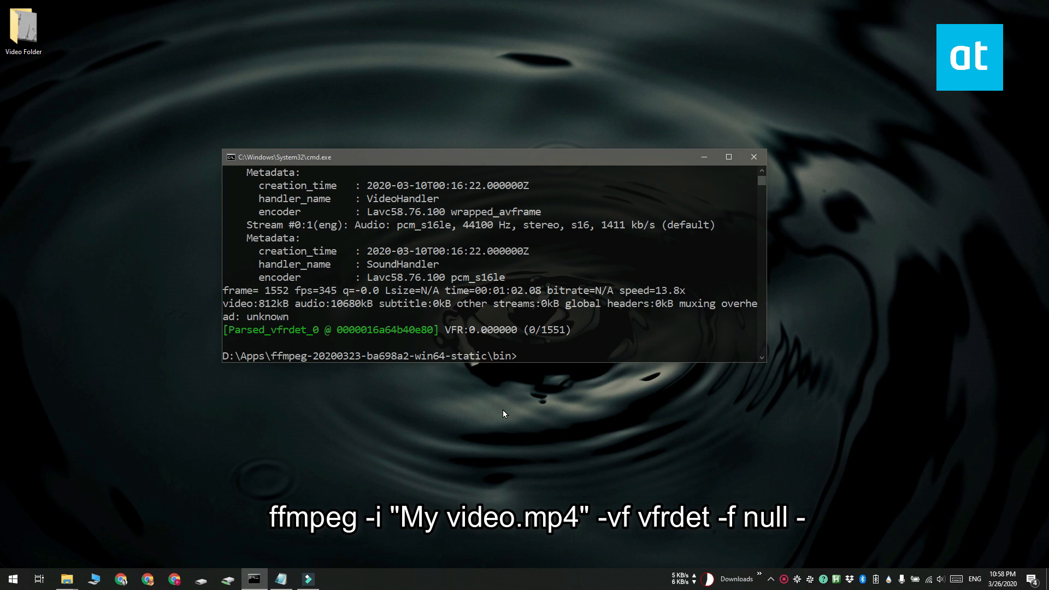
mouse_move(452, 335)
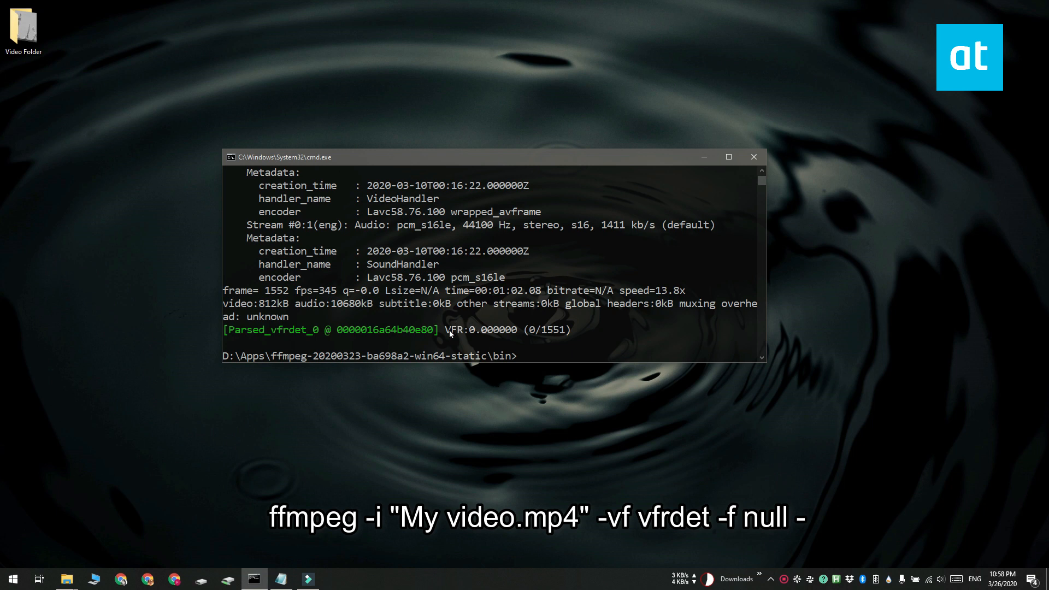
Step: Highlight the VFR:0.000000 (0/1551) result in the ffmpeg output
drag(446, 329, 565, 329)
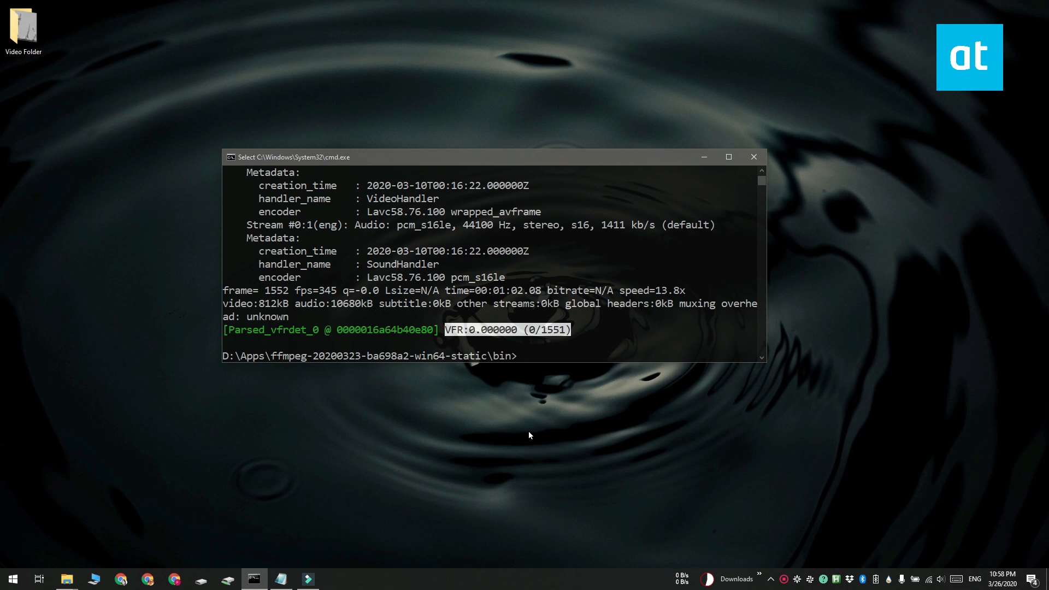
mouse_move(870, 222)
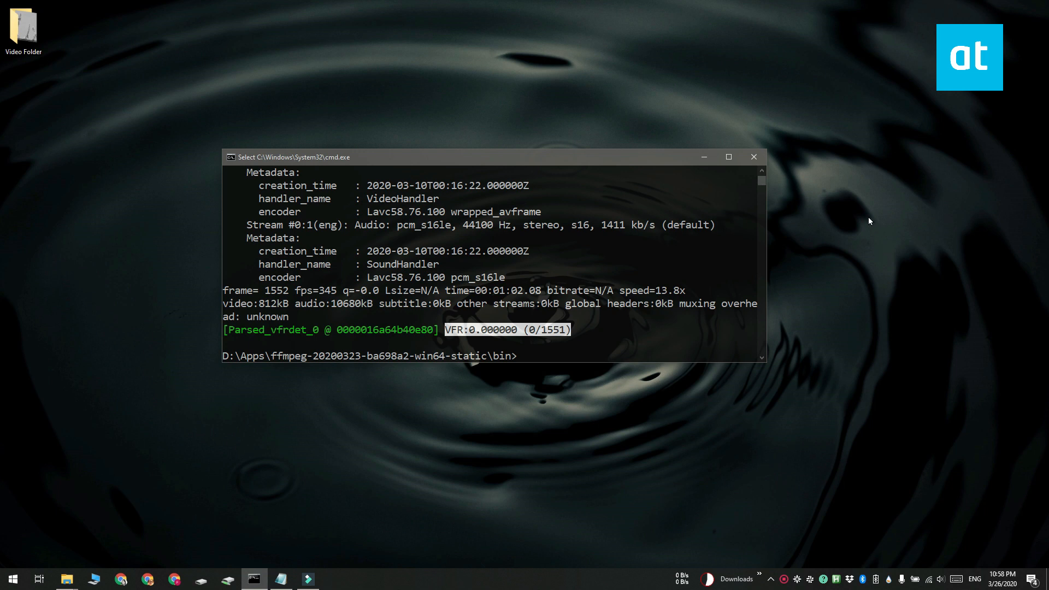